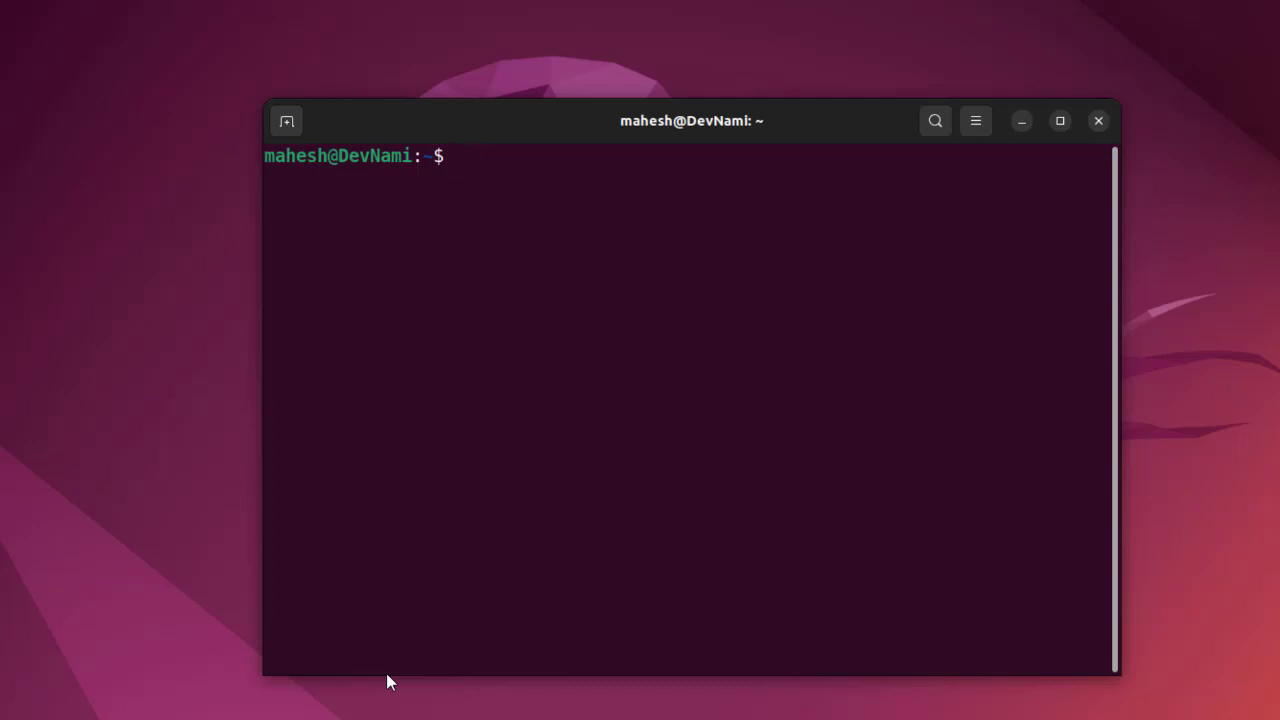
# Check the installed Python version, clear the screen and exit the Python shell.
pyautogui.write('python')
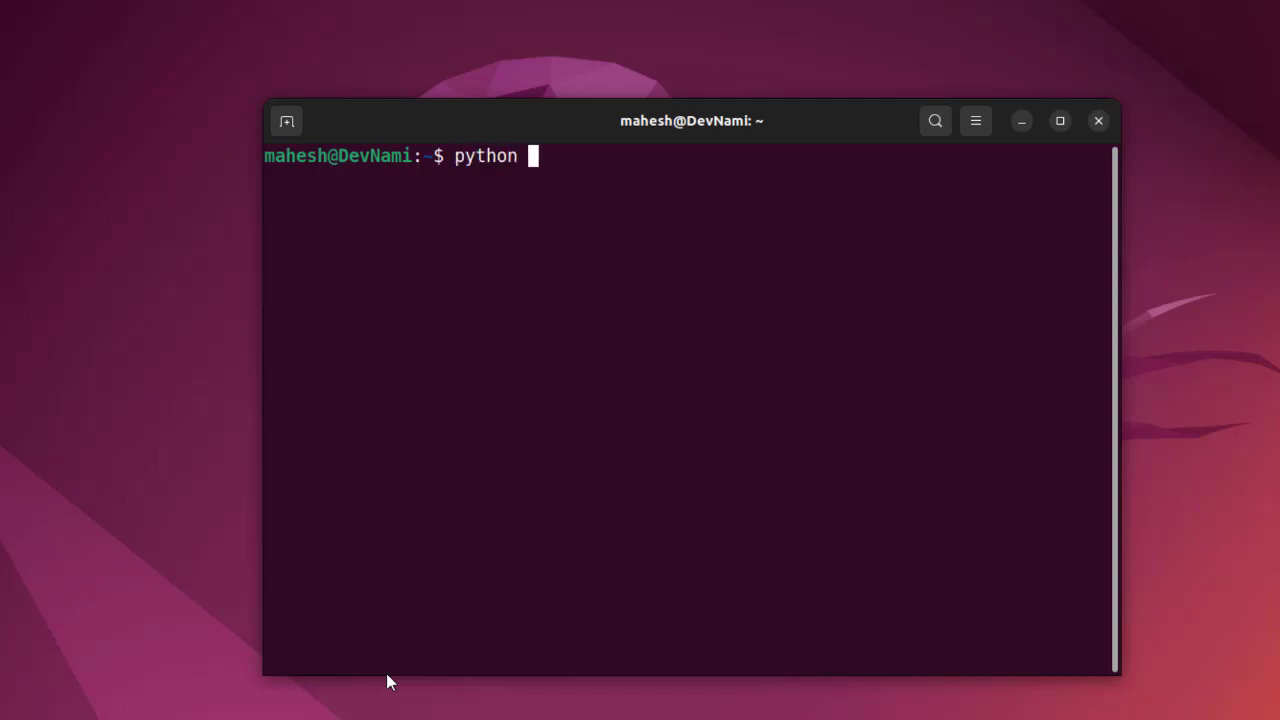
pyautogui.write('--version')
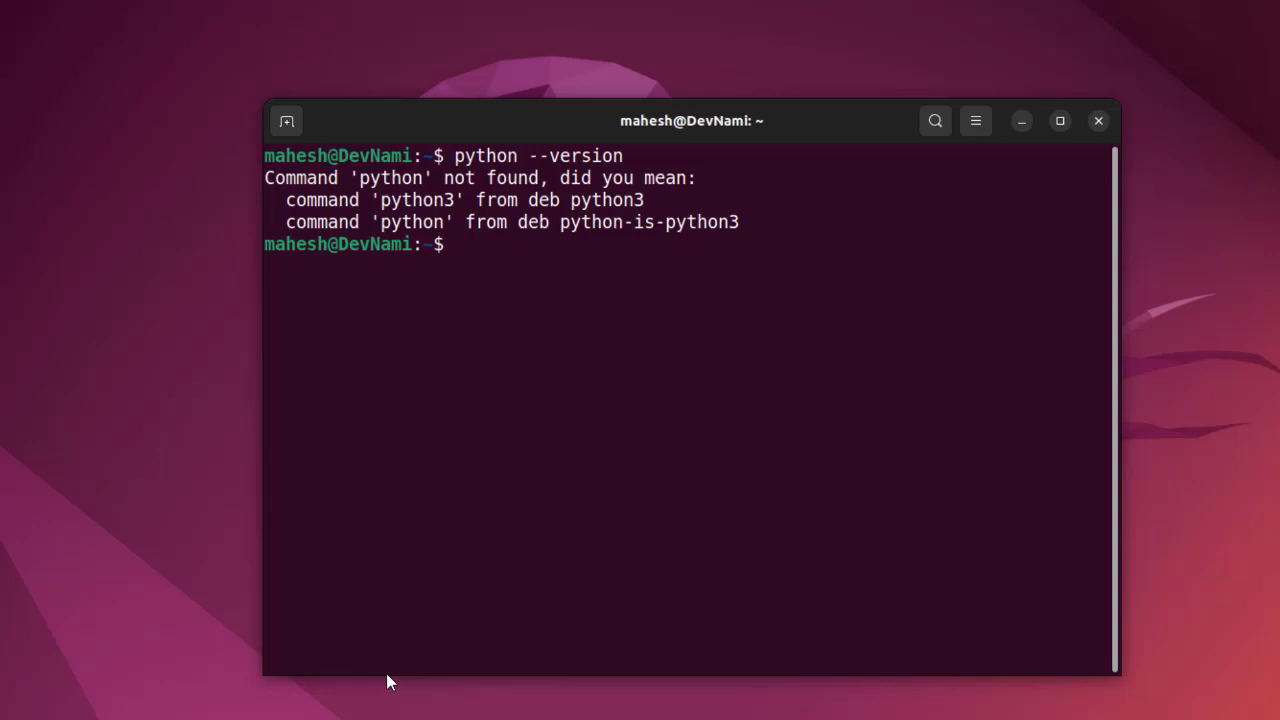
pyautogui.write('clear')
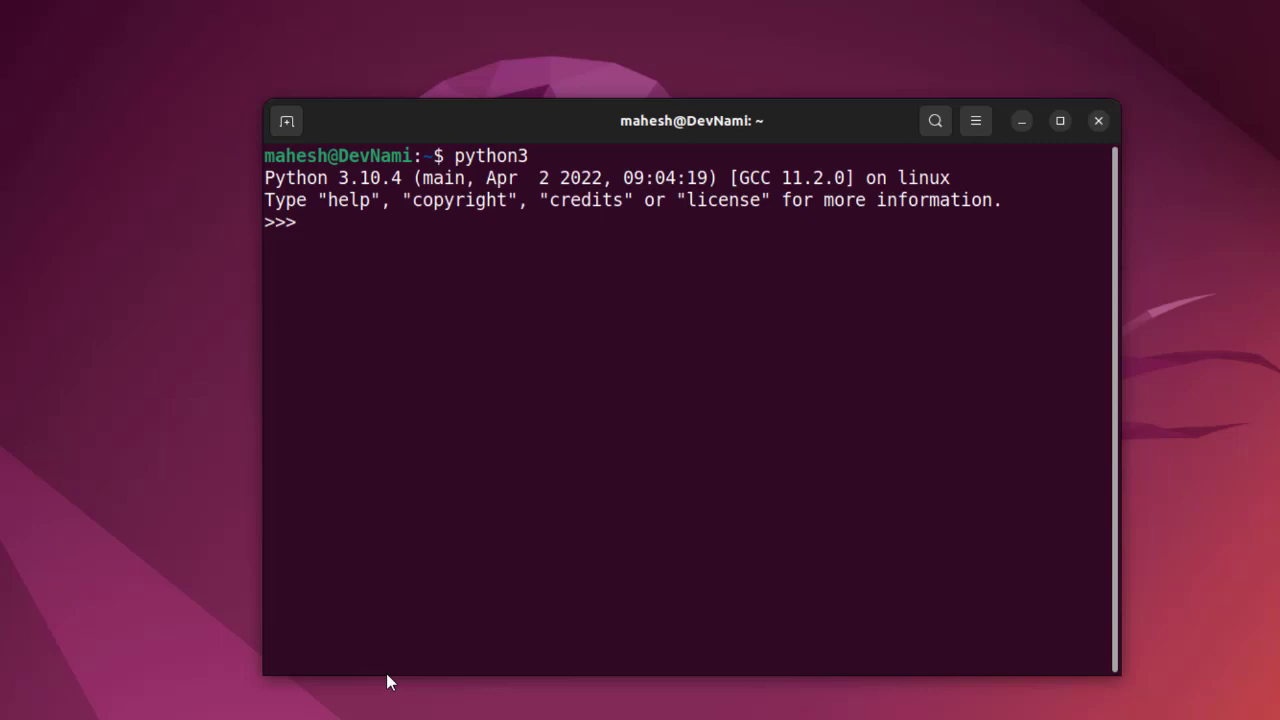
pyautogui.write('exit()')
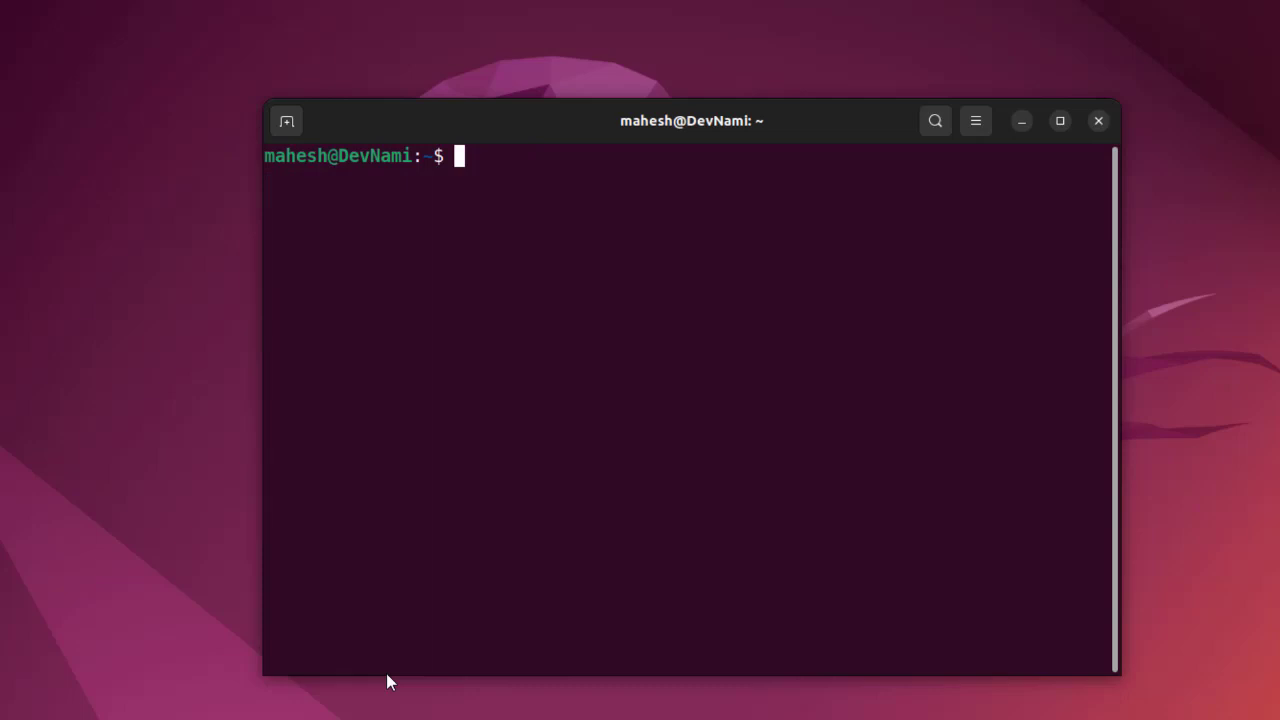
# Run sudo apt update to refresh the package lists, then clear the output.
pyautogui.write('sudo apt')
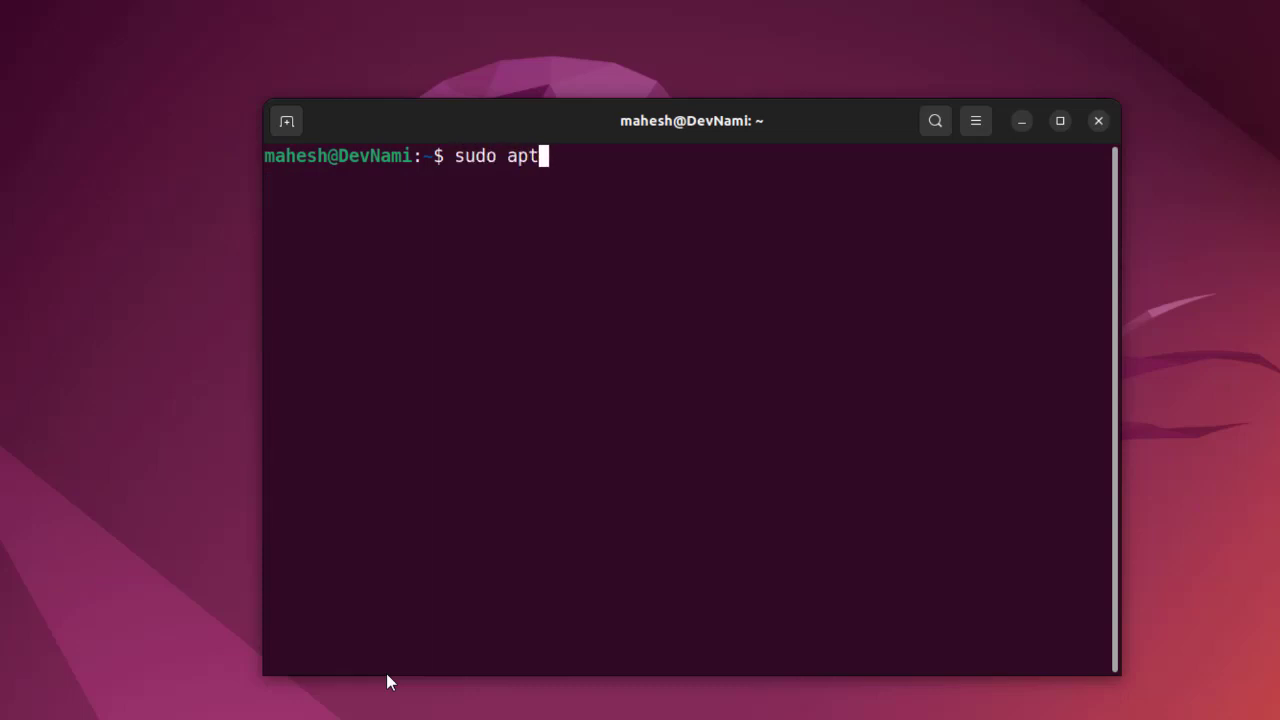
pyautogui.write('update')
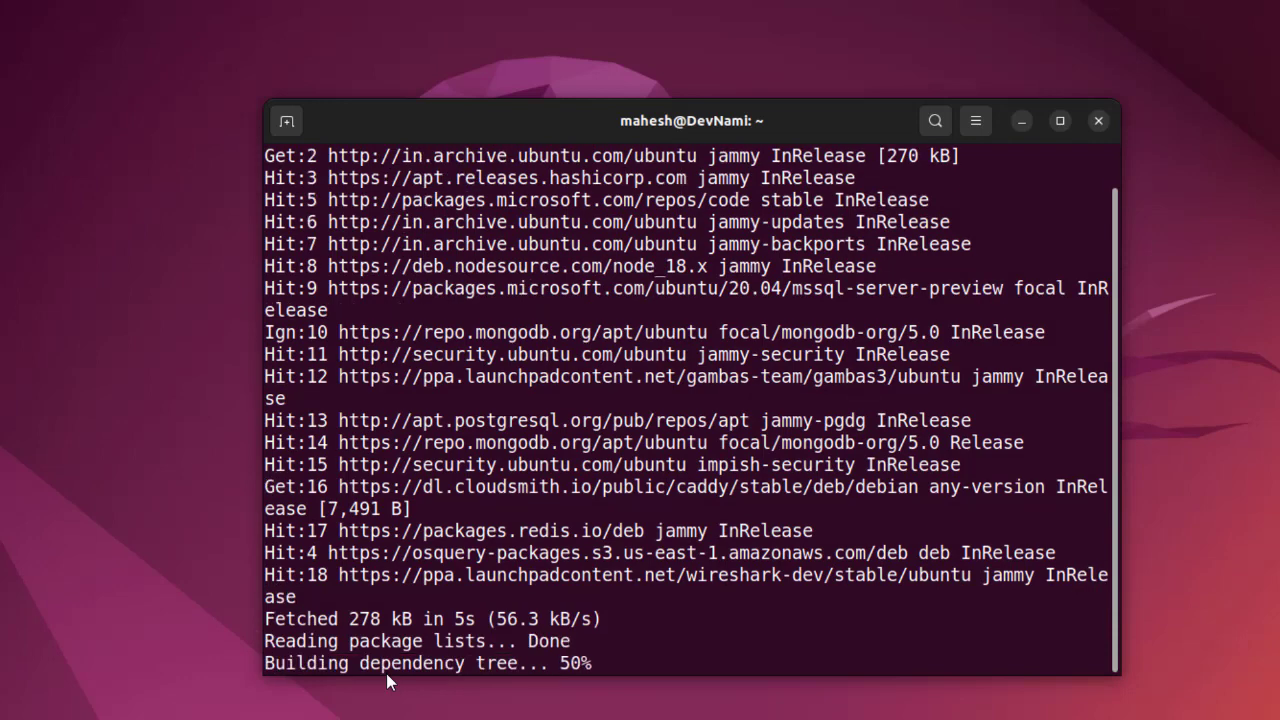
pyautogui.write('cl')
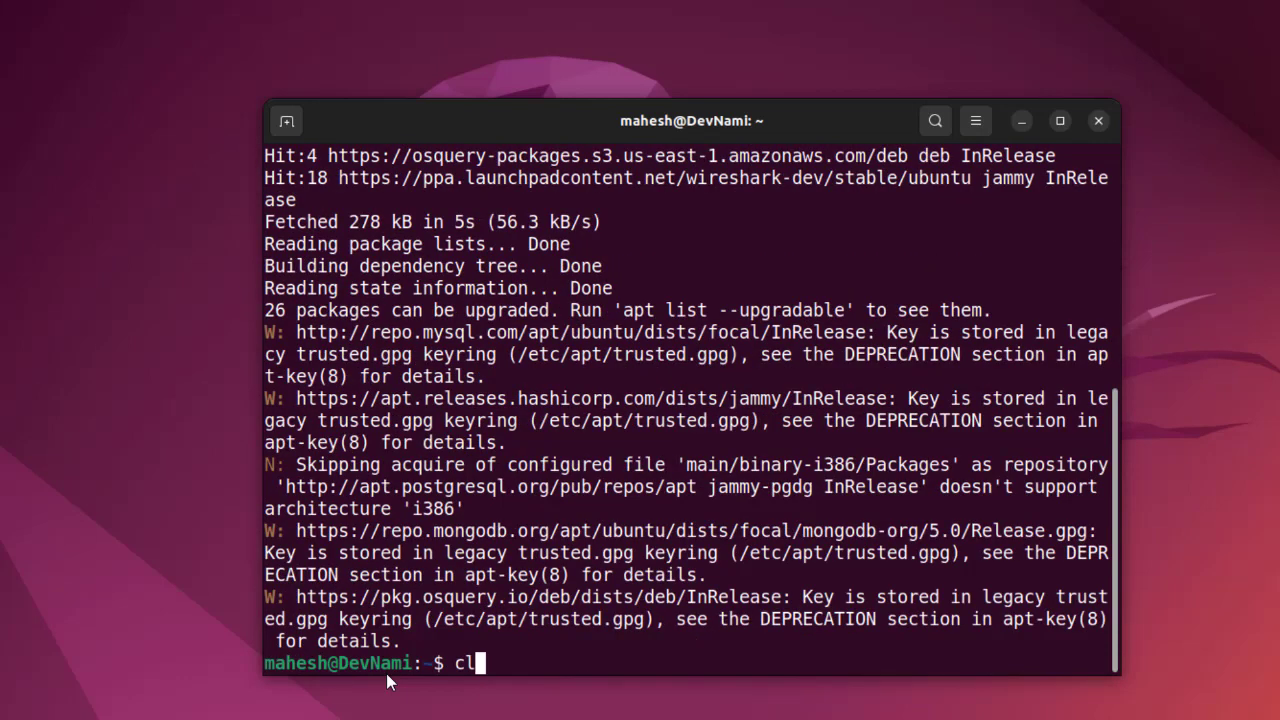
pyautogui.press('Return')
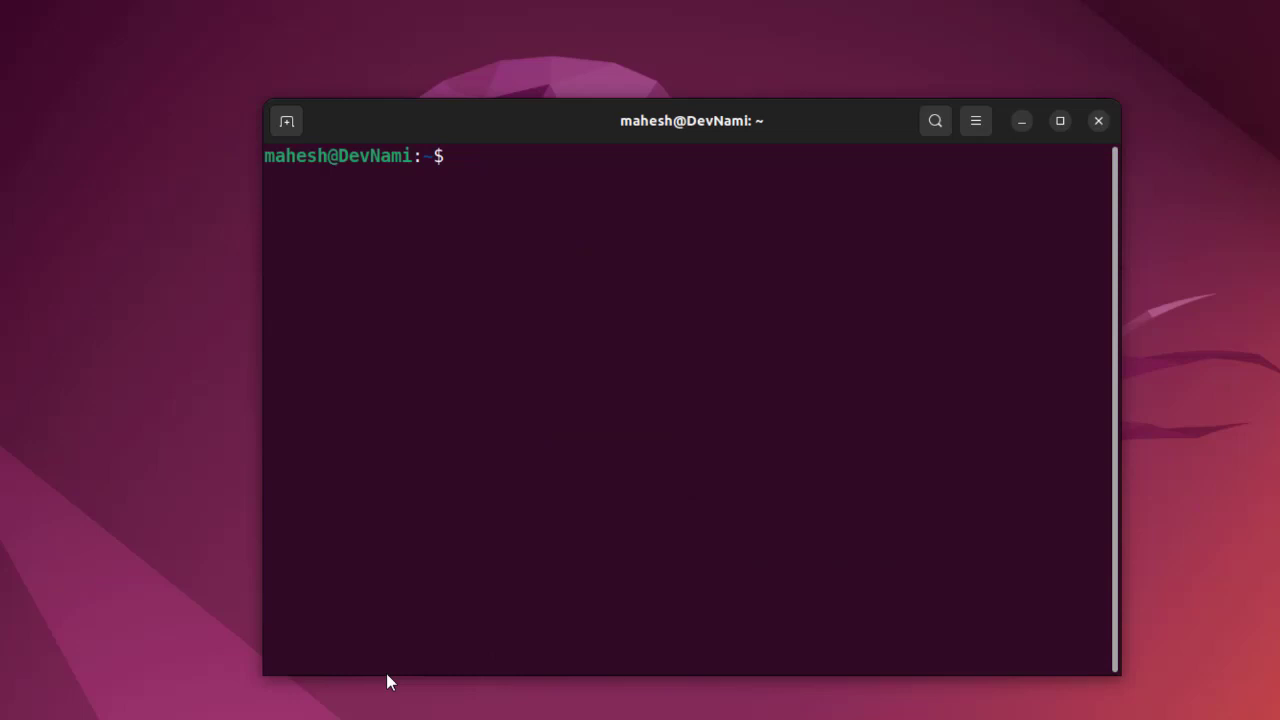
# Run sudo apt install python3-opencv and answer y to install the 78 new packages.
pyautogui.write('sudo')
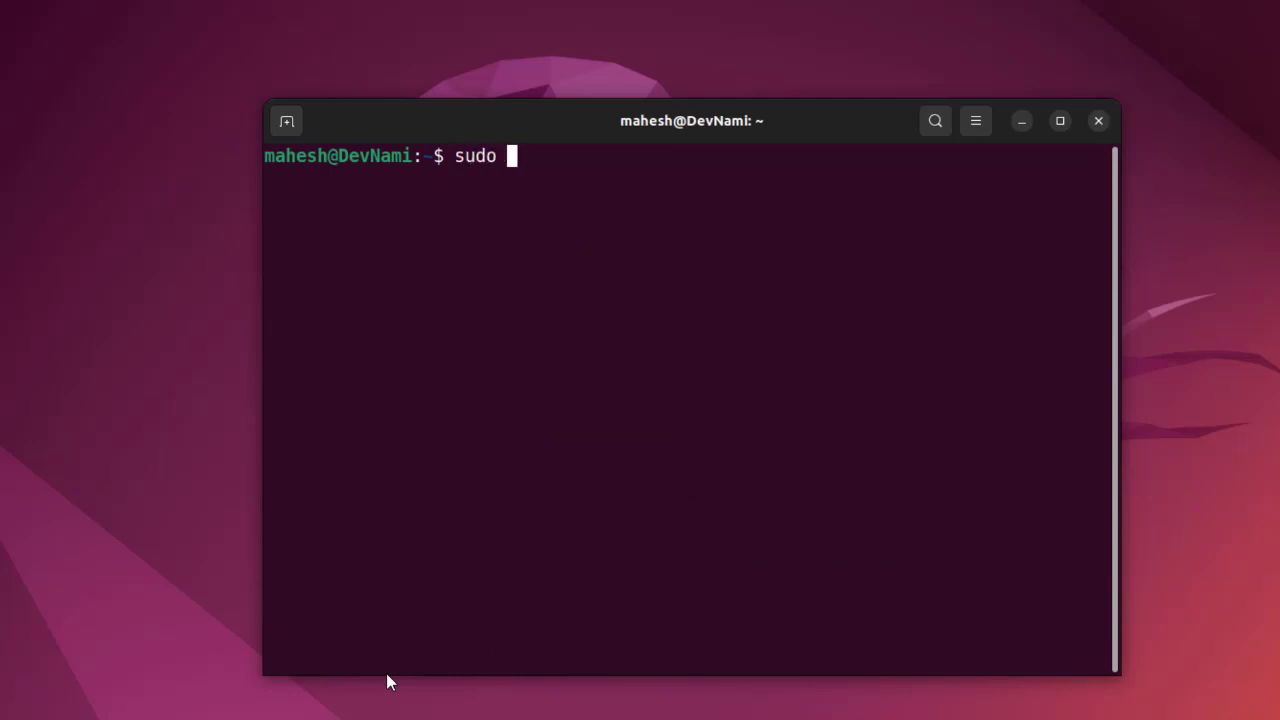
pyautogui.write('apt inst')
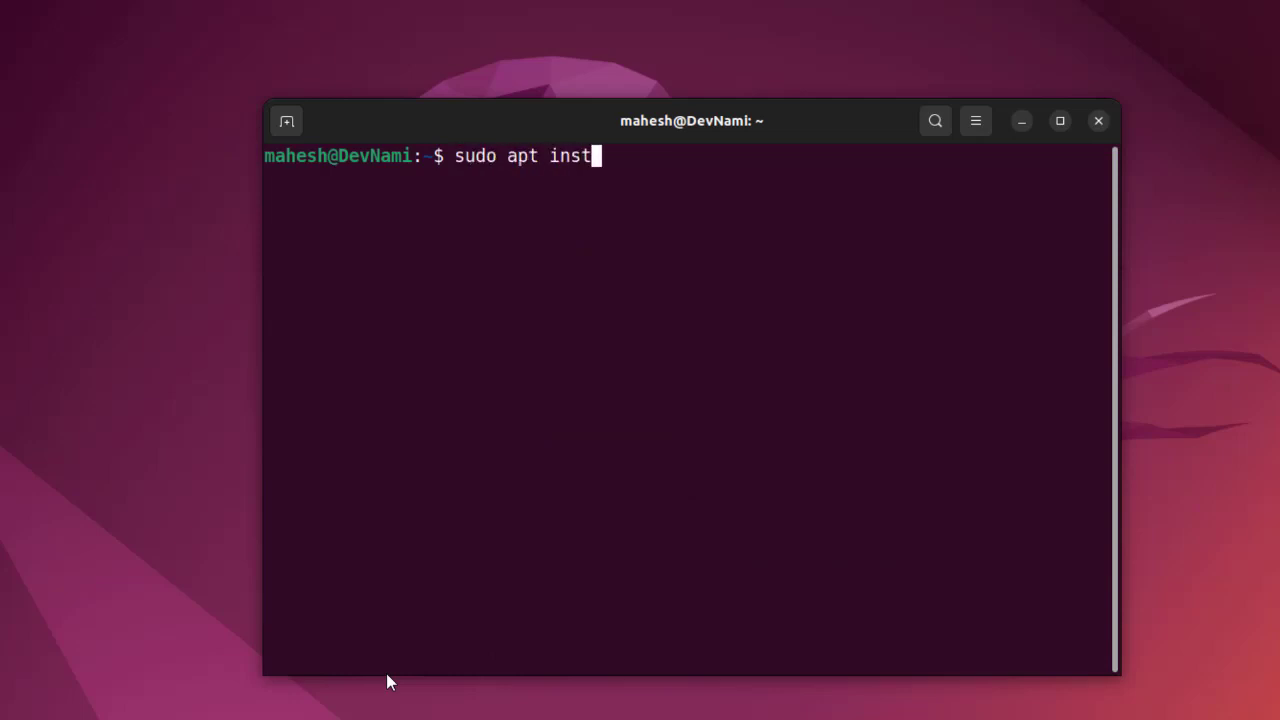
pyautogui.write('all python')
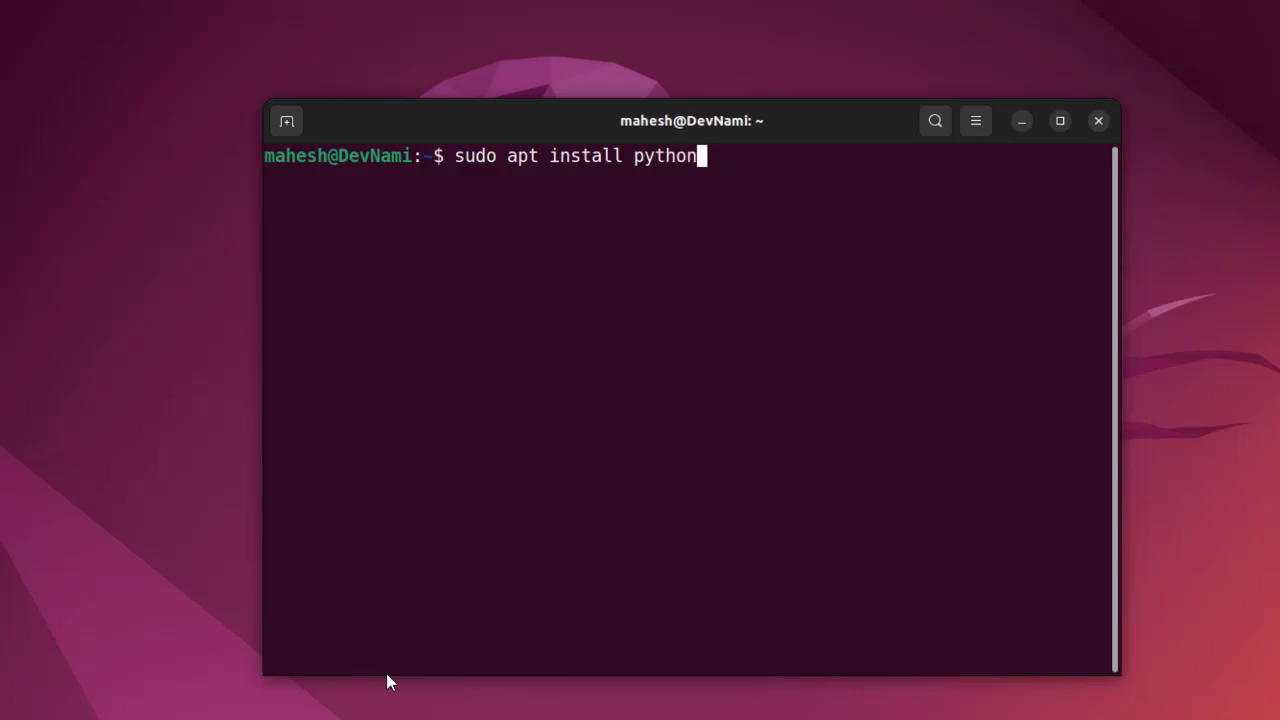
pyautogui.write('3-')
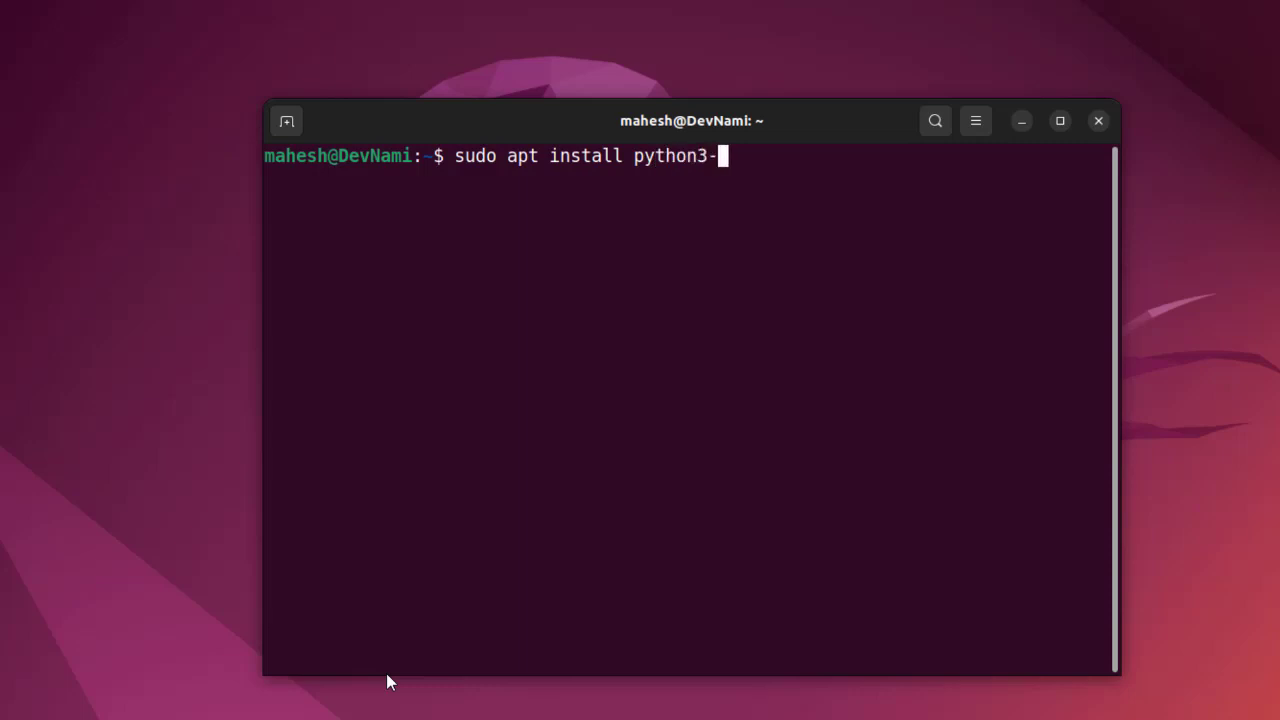
pyautogui.write('opencv')
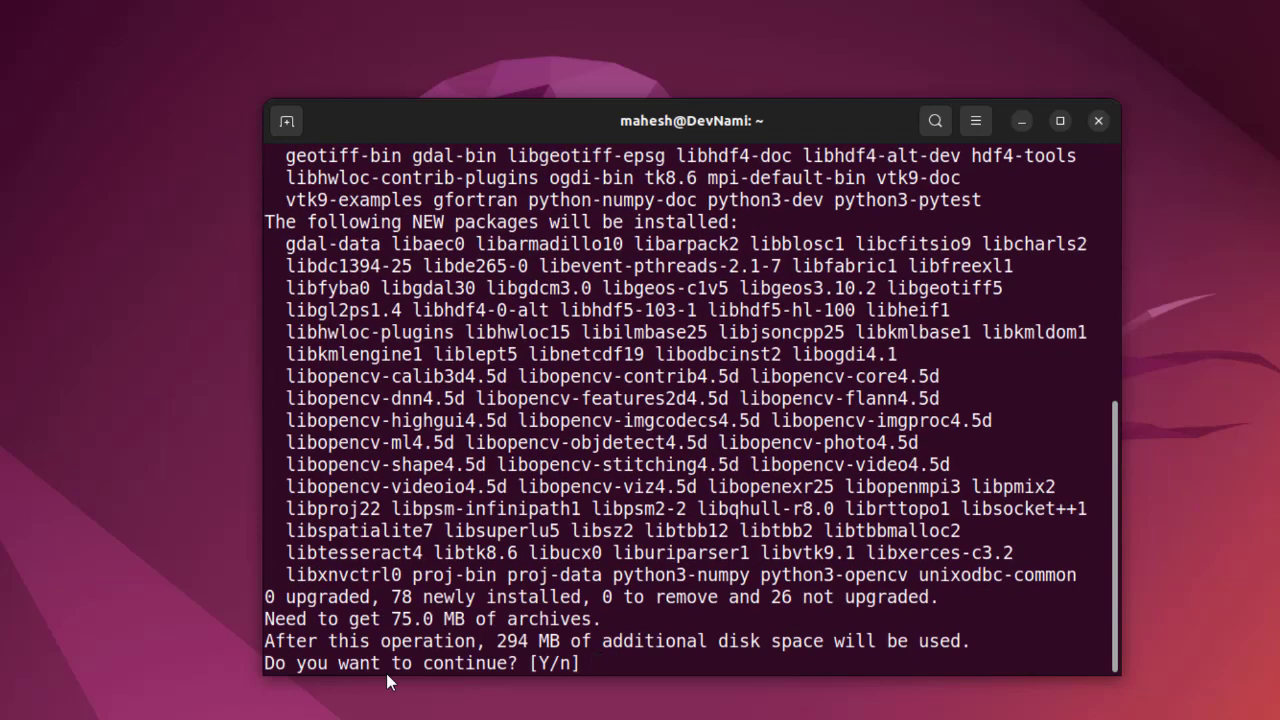
pyautogui.write('y')
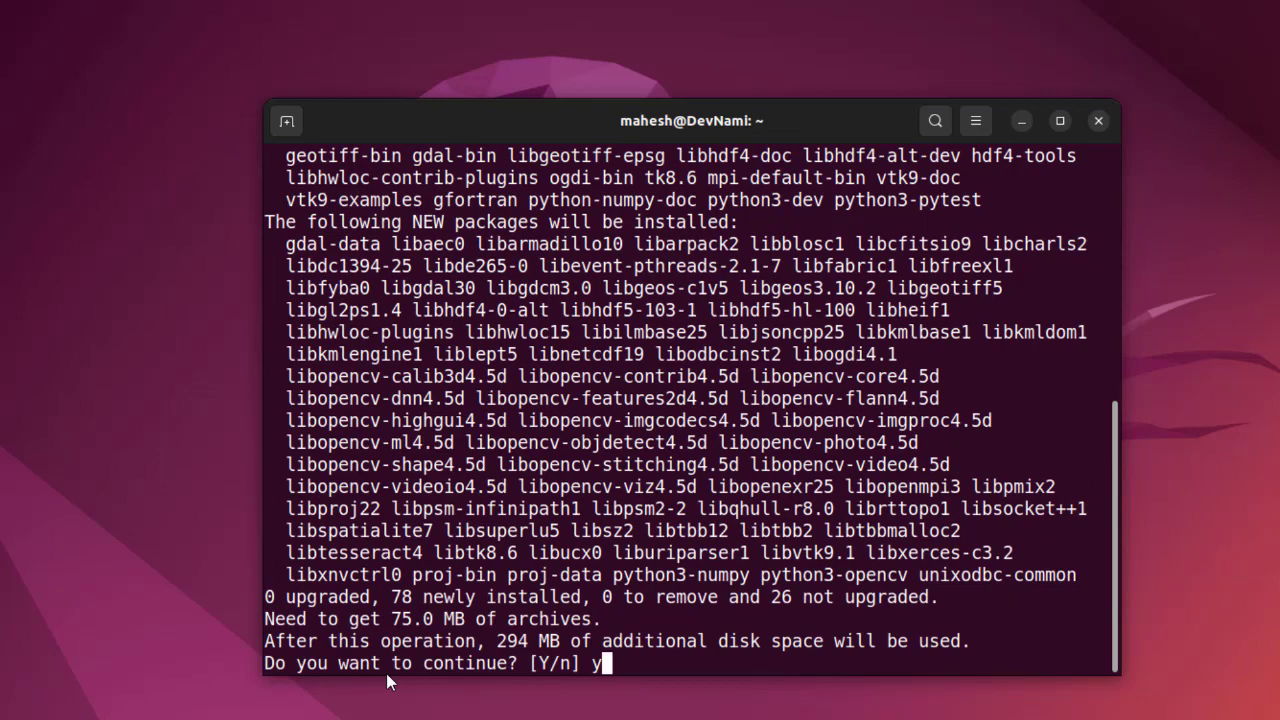
pyautogui.press('Return')
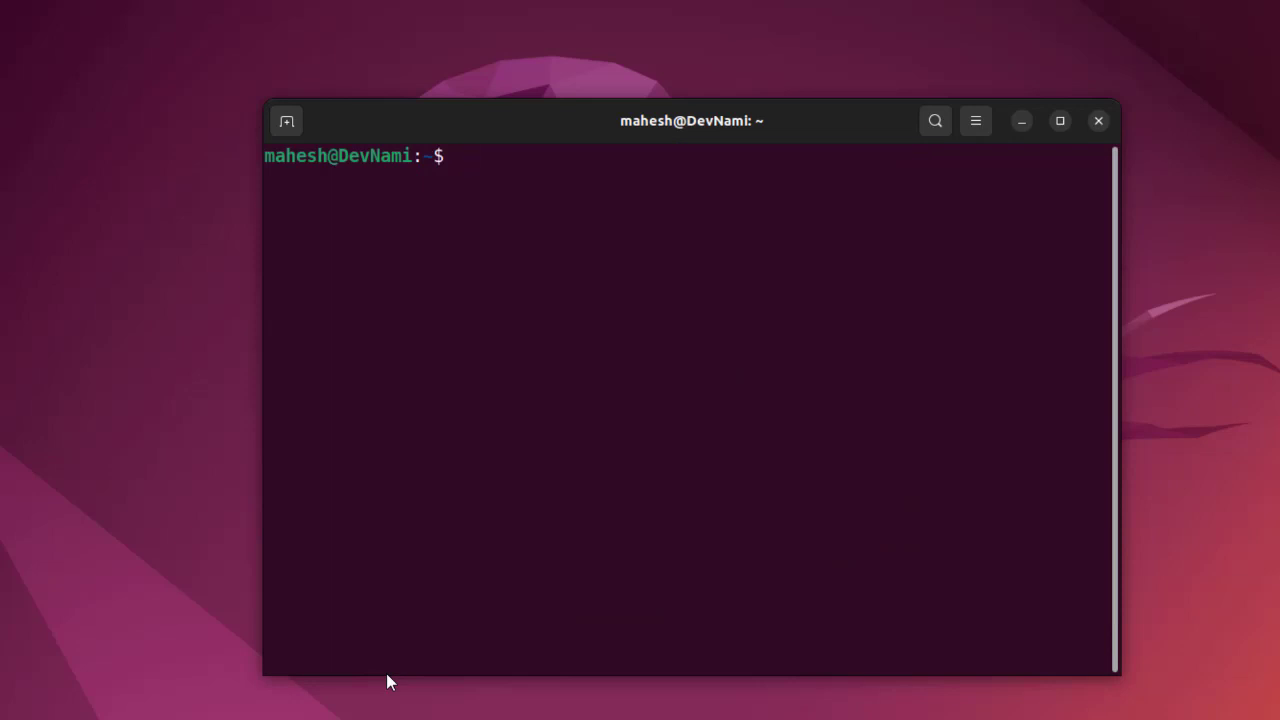
# Start a python3 shell and import cv2.
pyautogui.write('python3')
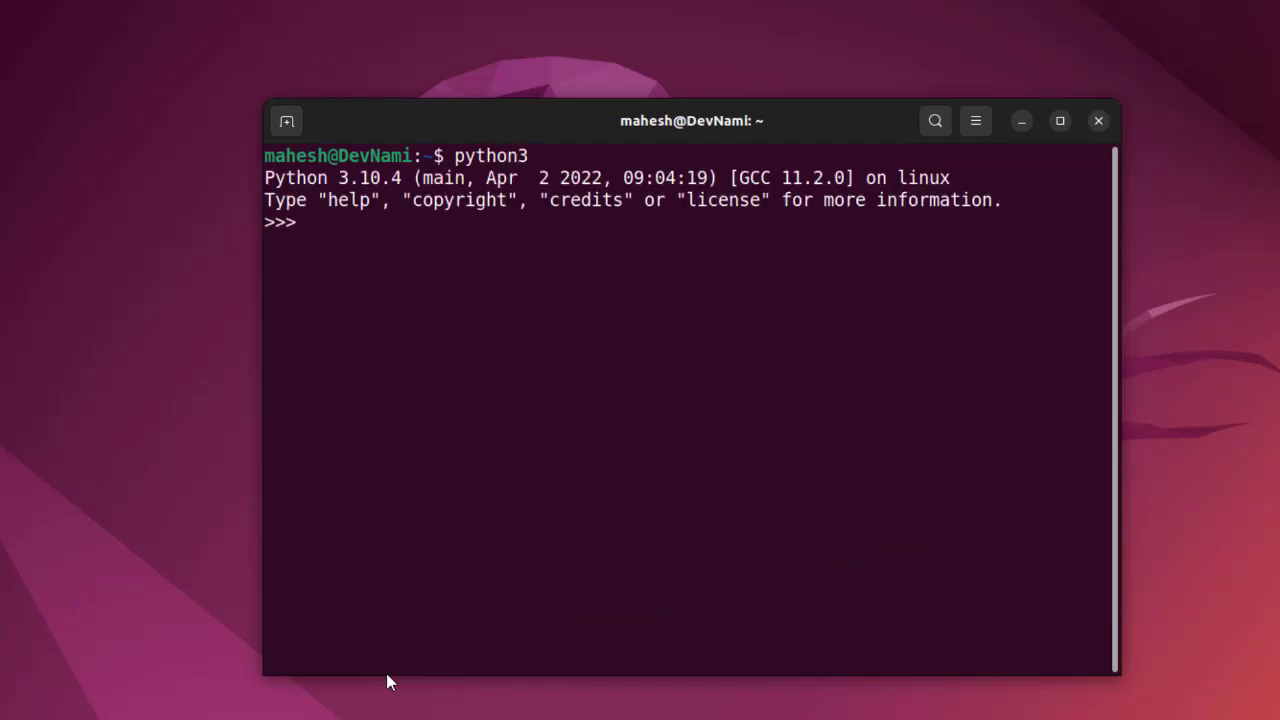
pyautogui.write('import cv2')
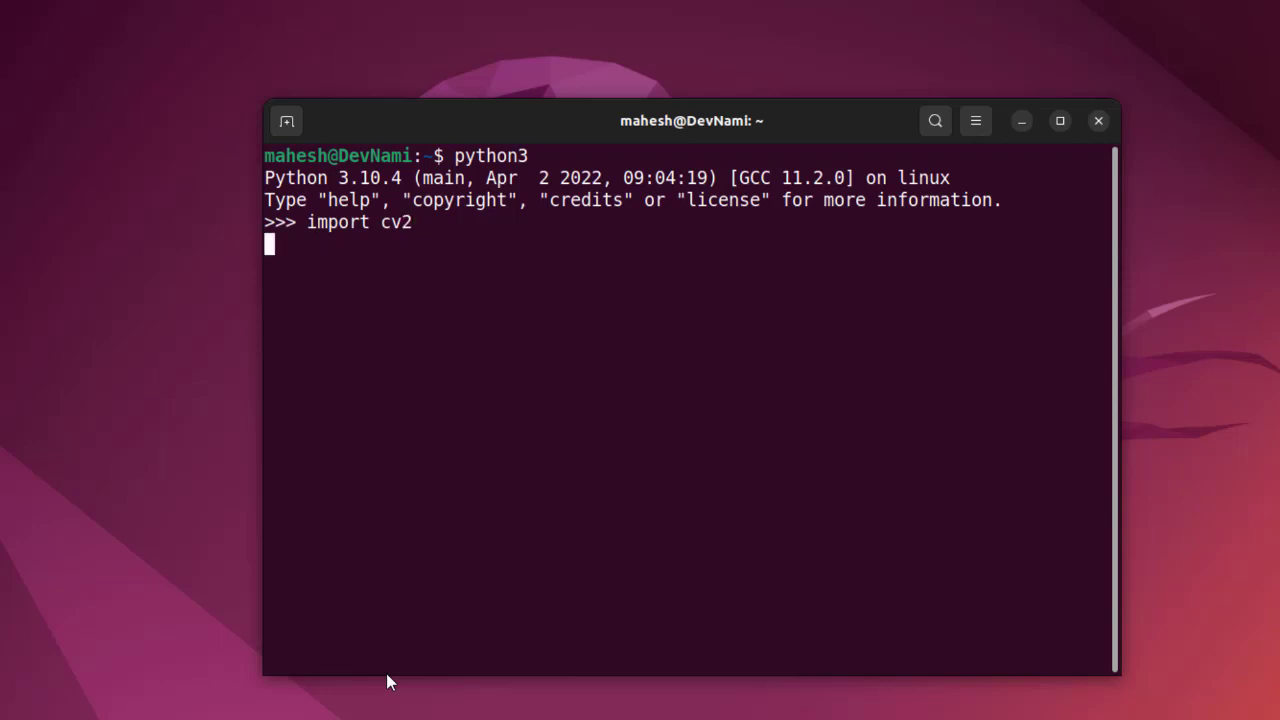
# Write print(cv2.__version__) at the >>> prompt to show the OpenCV version.
pyautogui.write('prin')
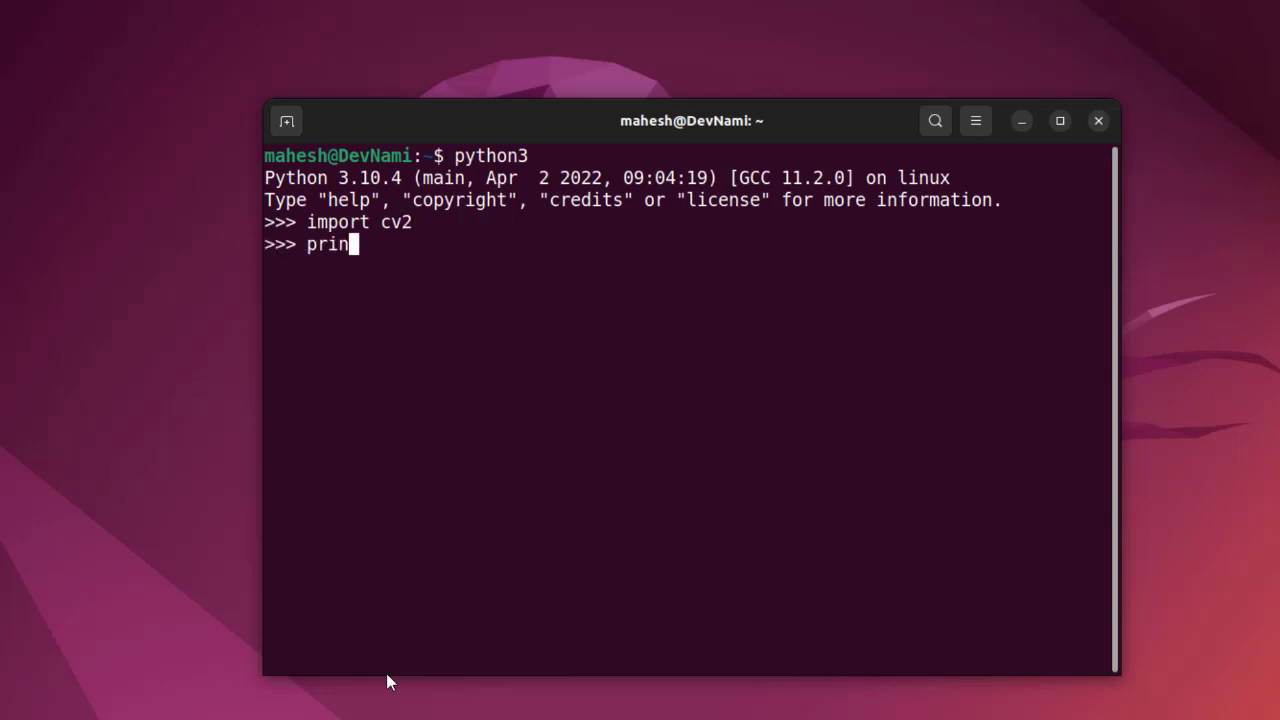
pyautogui.write('t(')
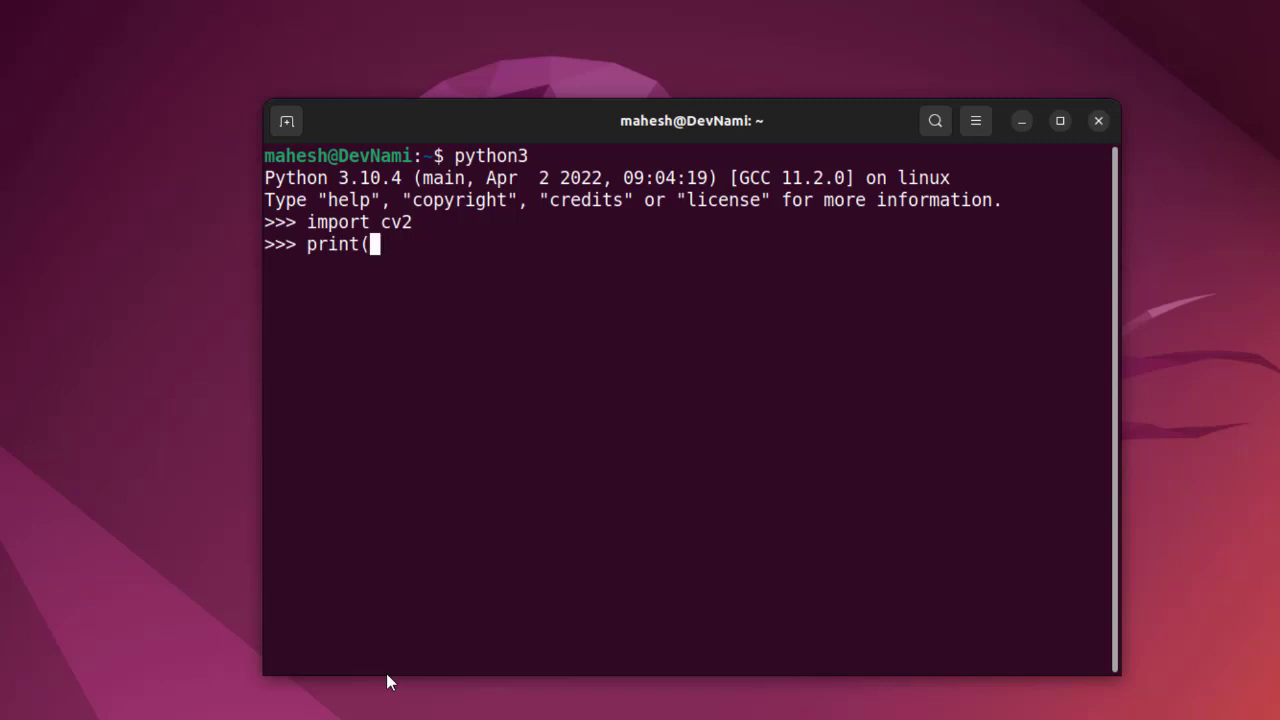
pyautogui.write('cv2')
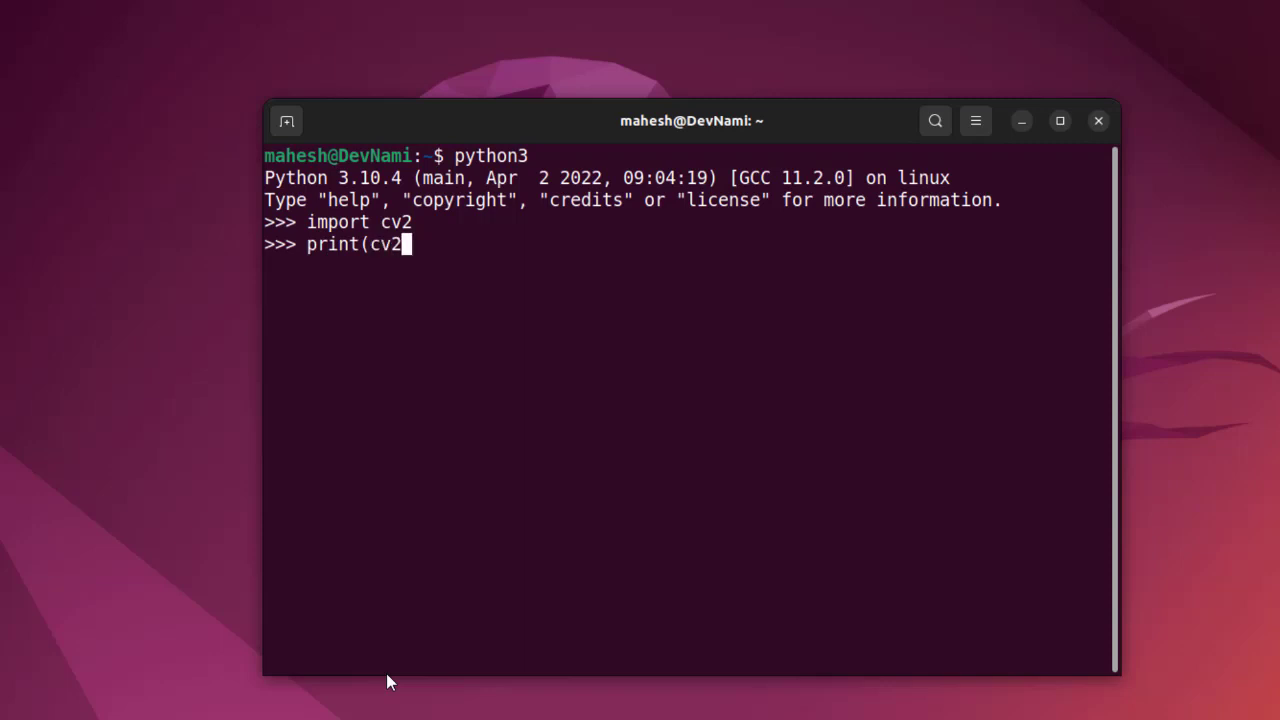
pyautogui.write('.')
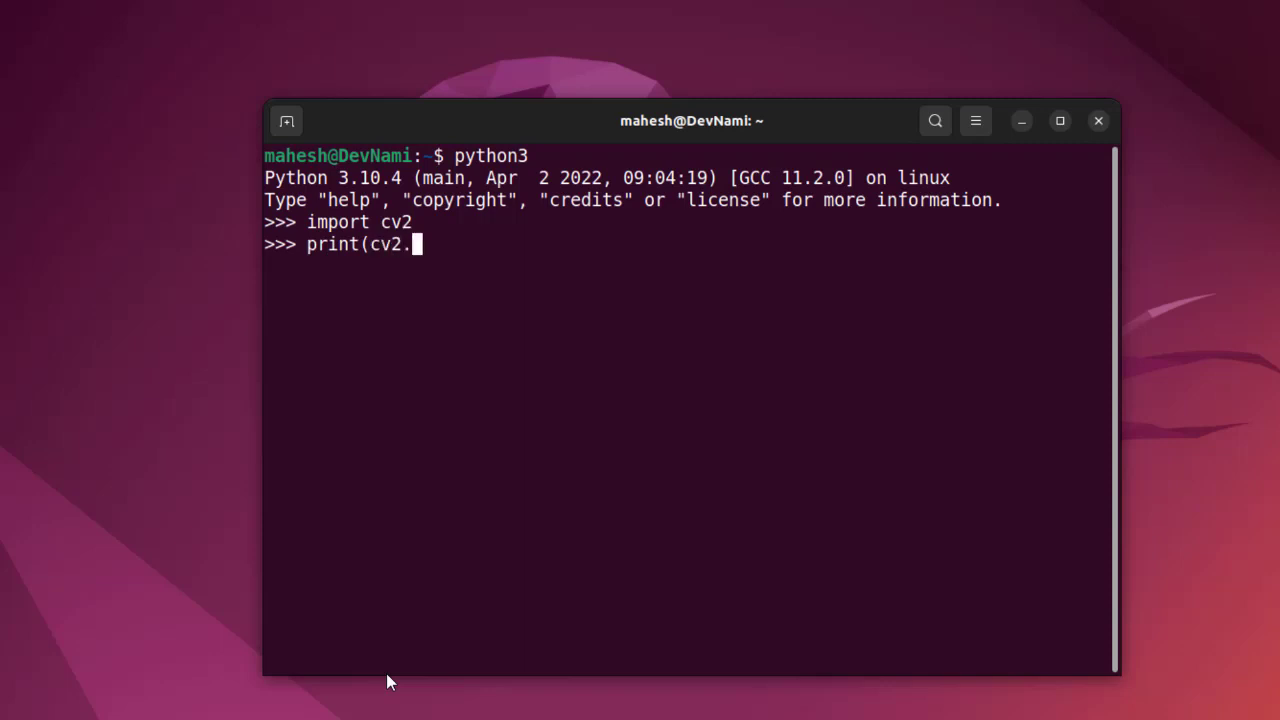
pyautogui.write('__v')
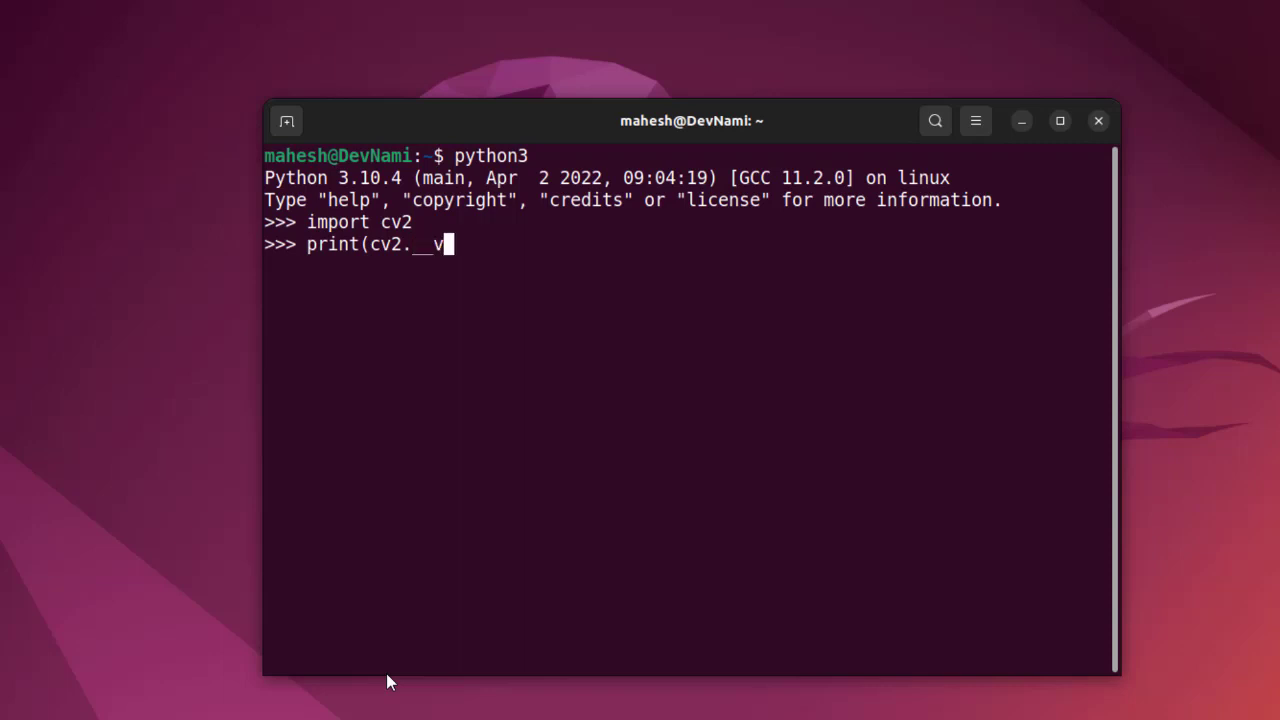
pyautogui.write('ersion__')
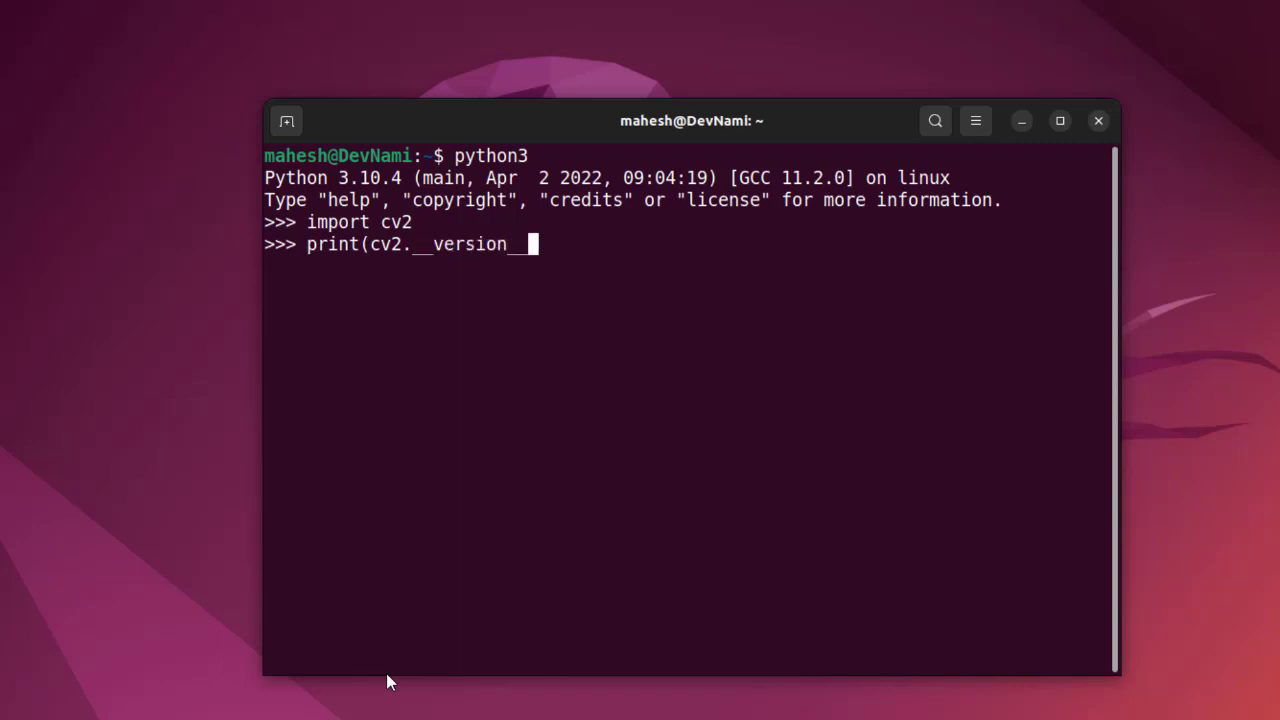